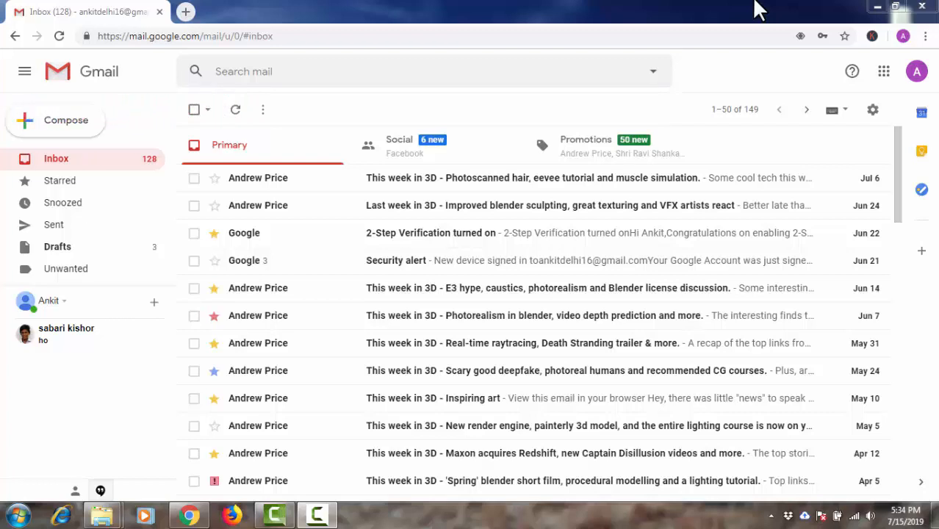
{"action": "mouse_move", "coordinate": [490, 47]}
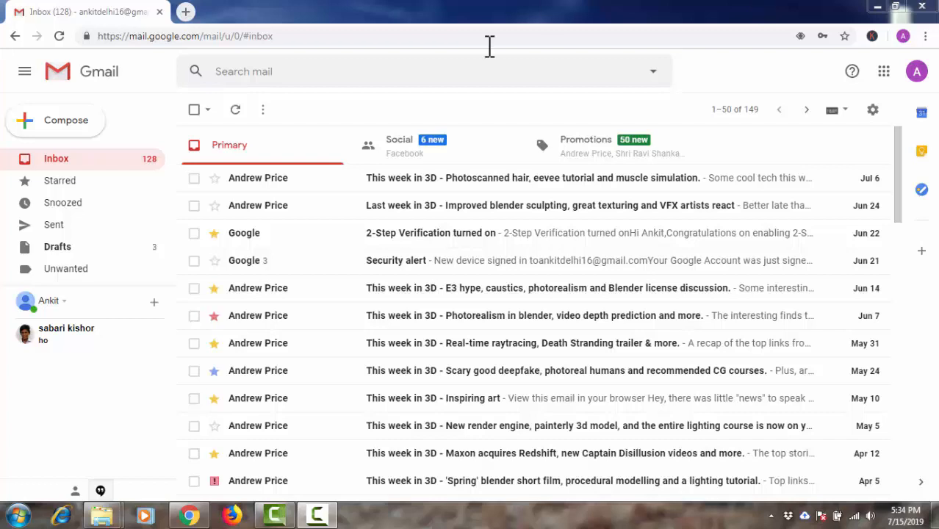
Step: Draft a new email to your own 'ankit' address with subject 'hi' and body 'hello'
{"action": "left_click", "coordinate": [56, 120]}
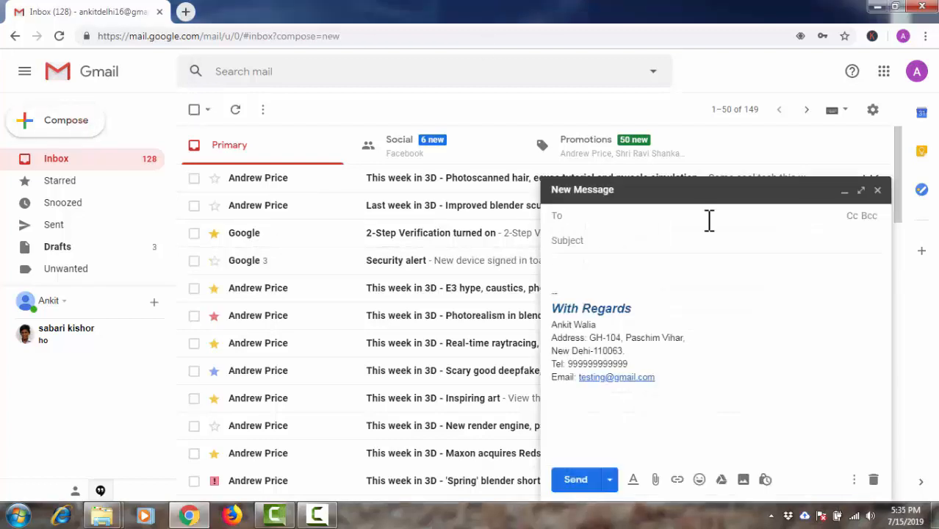
{"action": "type", "text": "ankit"}
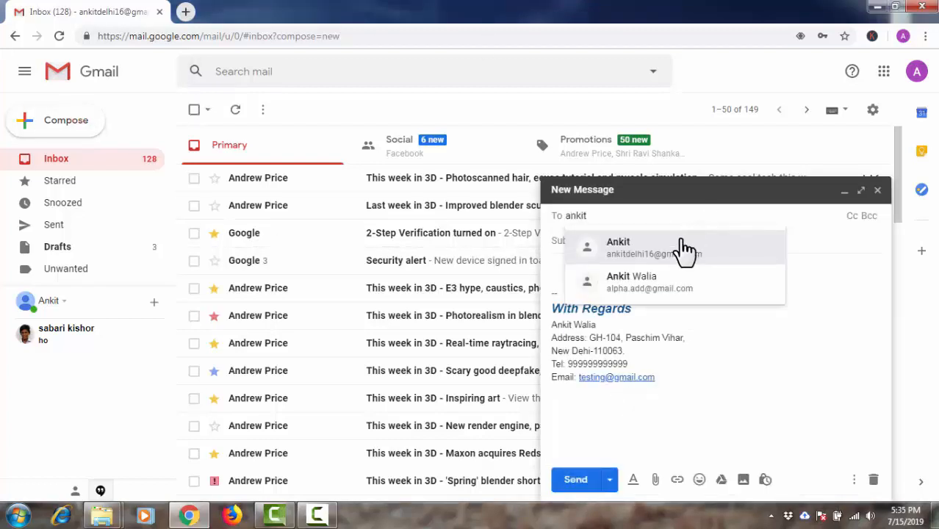
{"action": "left_click", "coordinate": [618, 248]}
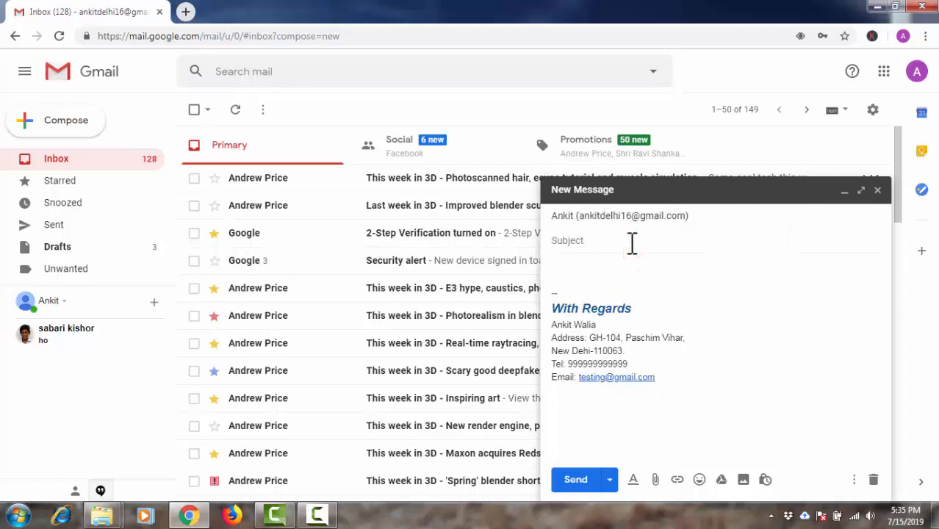
{"action": "type", "text": "hi"}
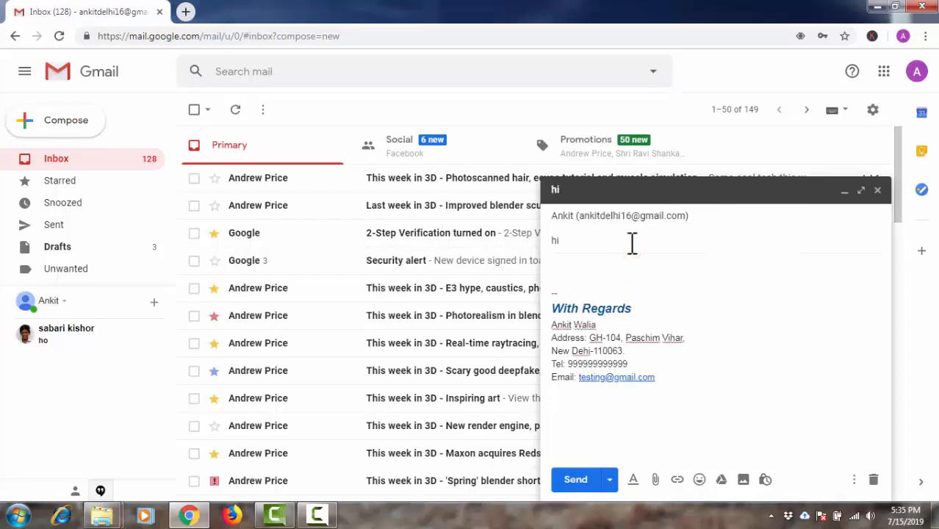
{"action": "type", "text": "hello"}
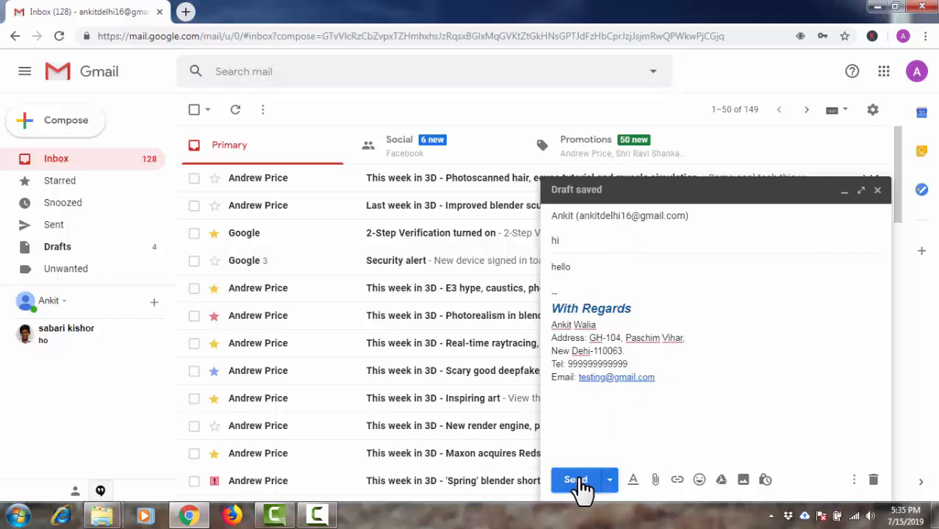
Step: Send the 'hi' email, then undo the send from the notification
{"action": "left_click", "coordinate": [575, 479]}
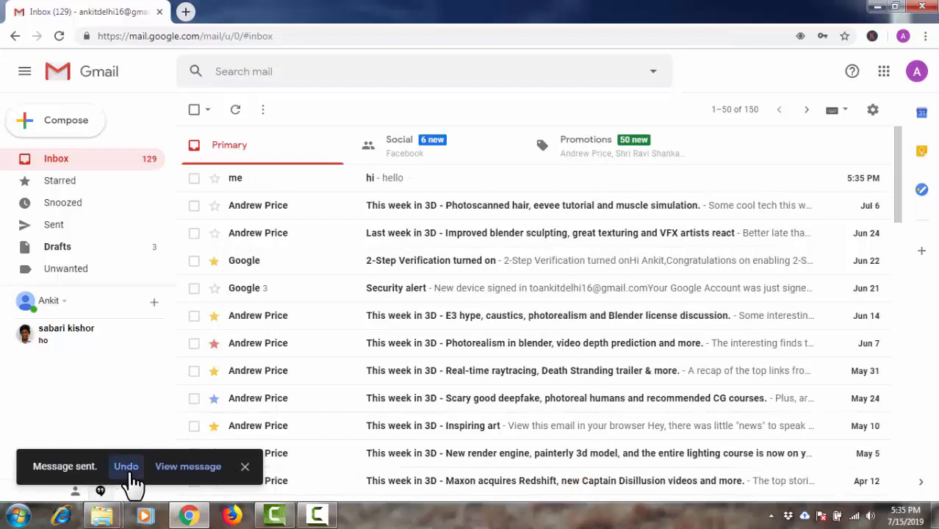
{"action": "left_click", "coordinate": [126, 466]}
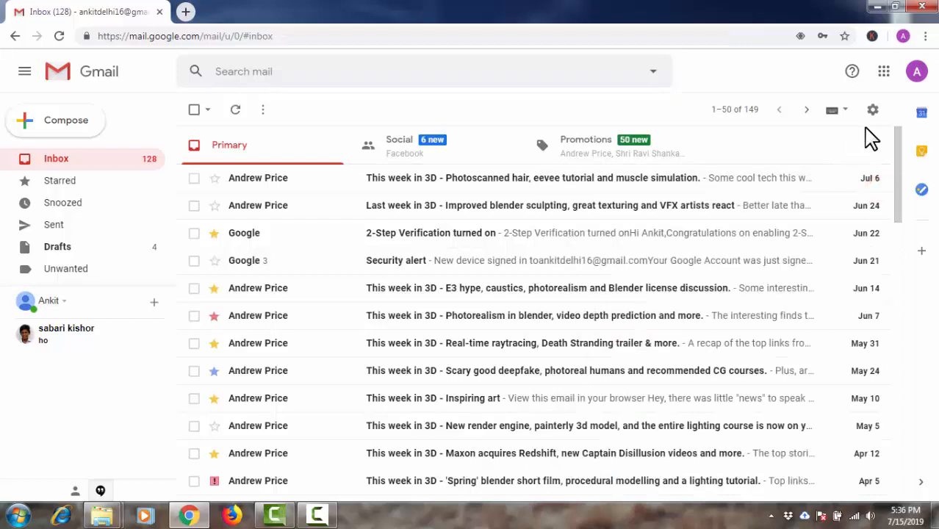
Step: Open the full General settings page from the gear menu
{"action": "left_click", "coordinate": [872, 110]}
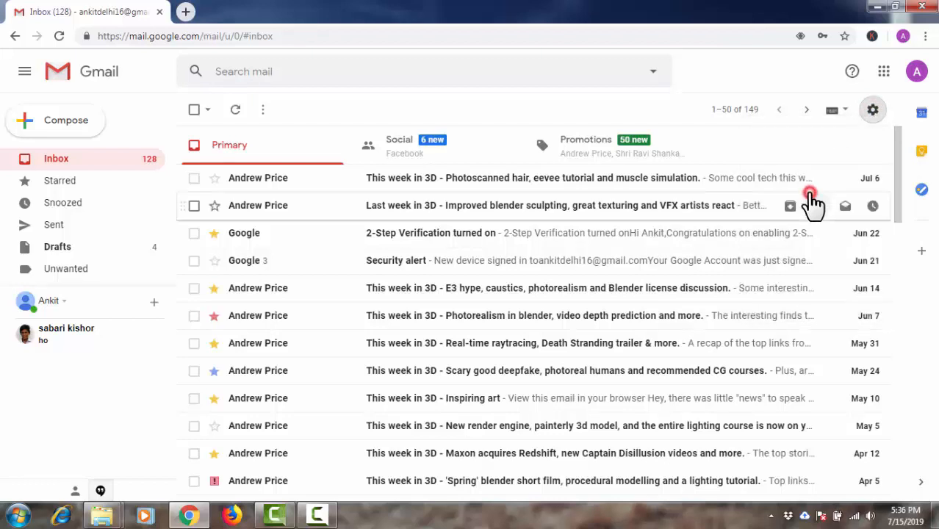
{"action": "left_click", "coordinate": [873, 109]}
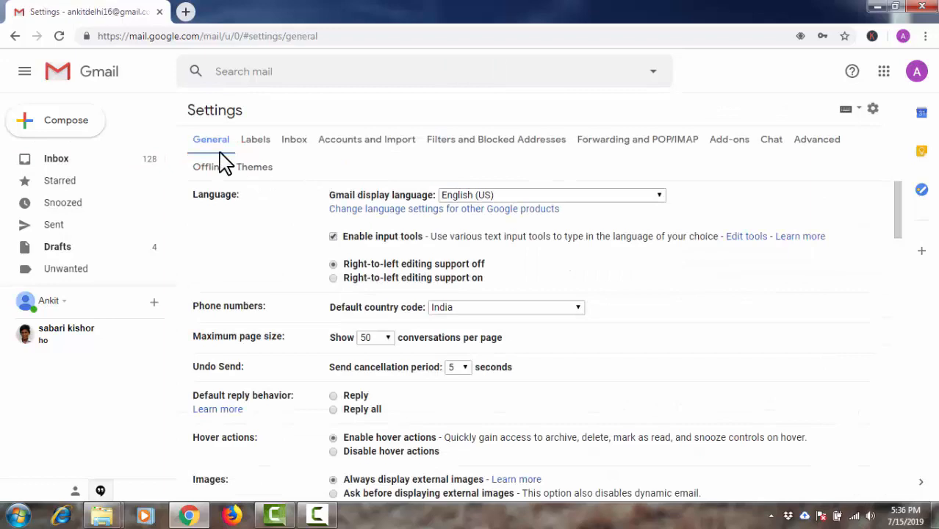
{"action": "mouse_move", "coordinate": [202, 394]}
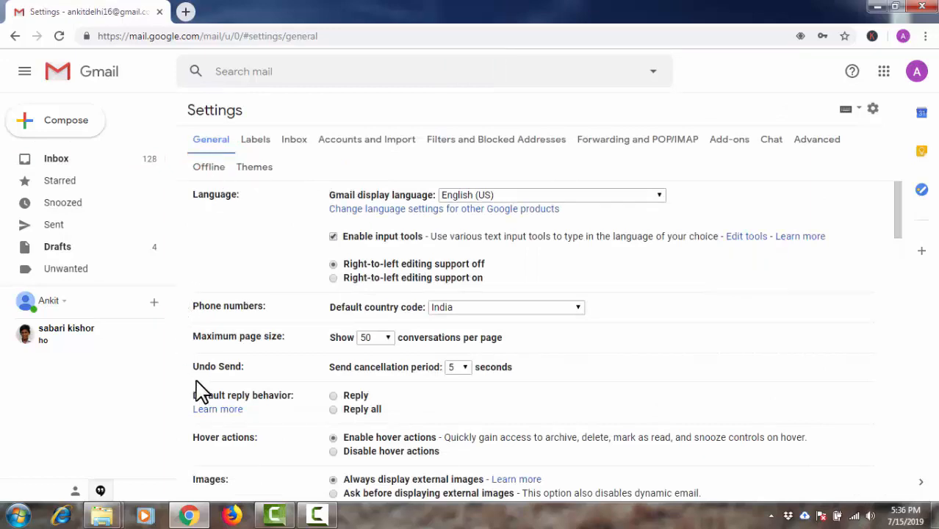
{"action": "mouse_move", "coordinate": [281, 385]}
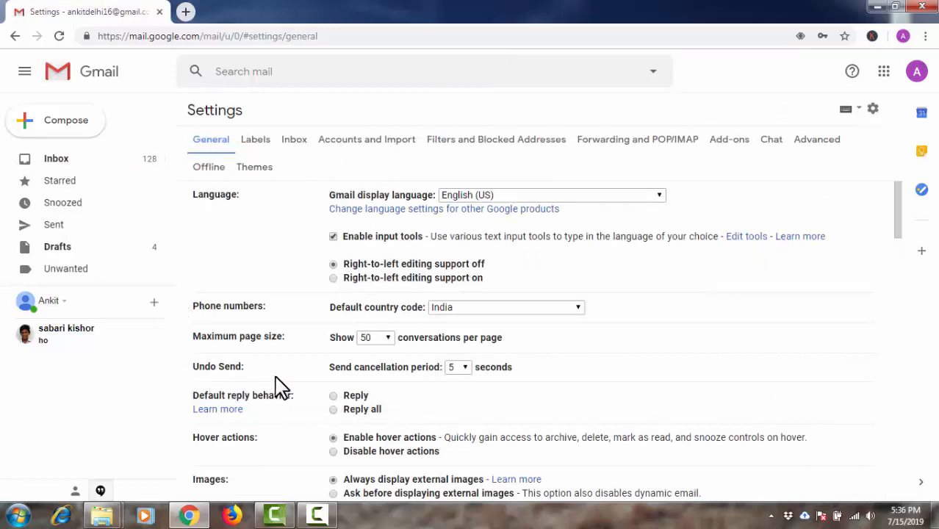
{"action": "mouse_move", "coordinate": [438, 386]}
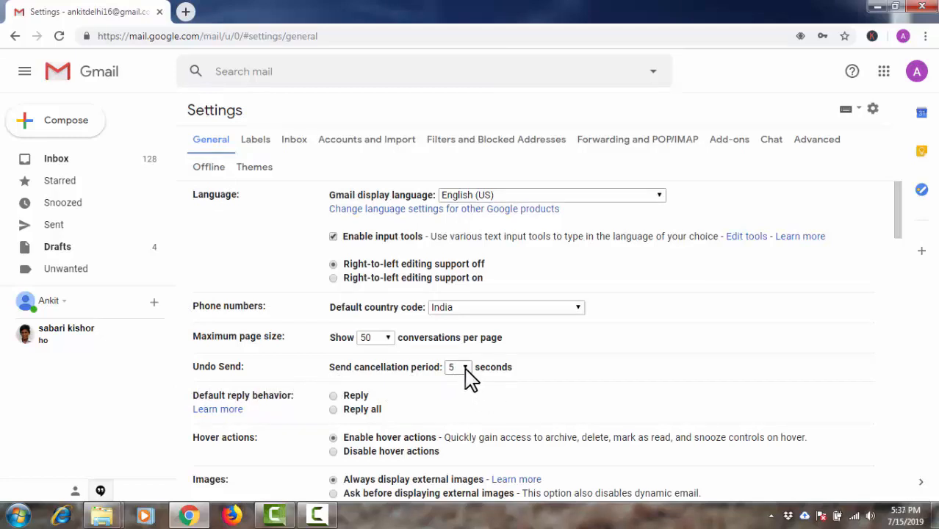
Step: Choose a 30-second send cancellation period and keep the current colour scheme
{"action": "left_click", "coordinate": [458, 367]}
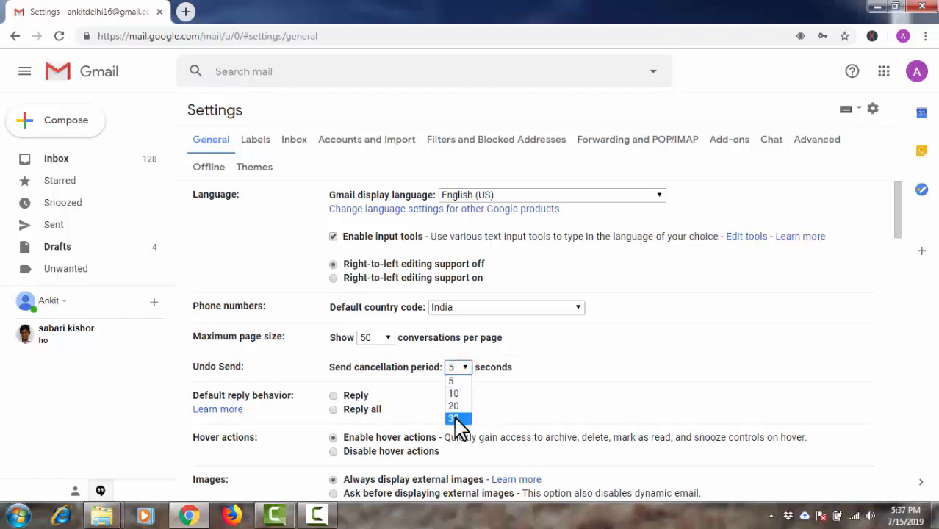
{"action": "left_click", "coordinate": [454, 419]}
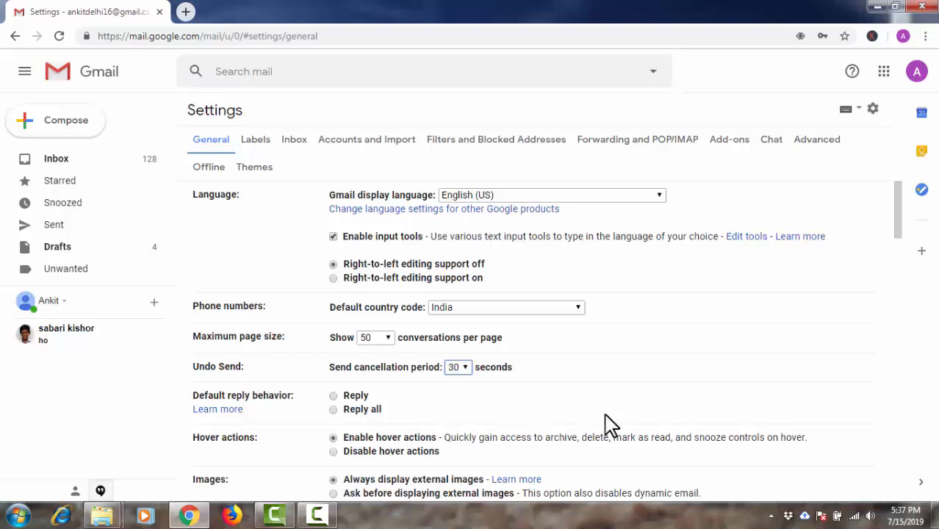
{"action": "mouse_move", "coordinate": [676, 397]}
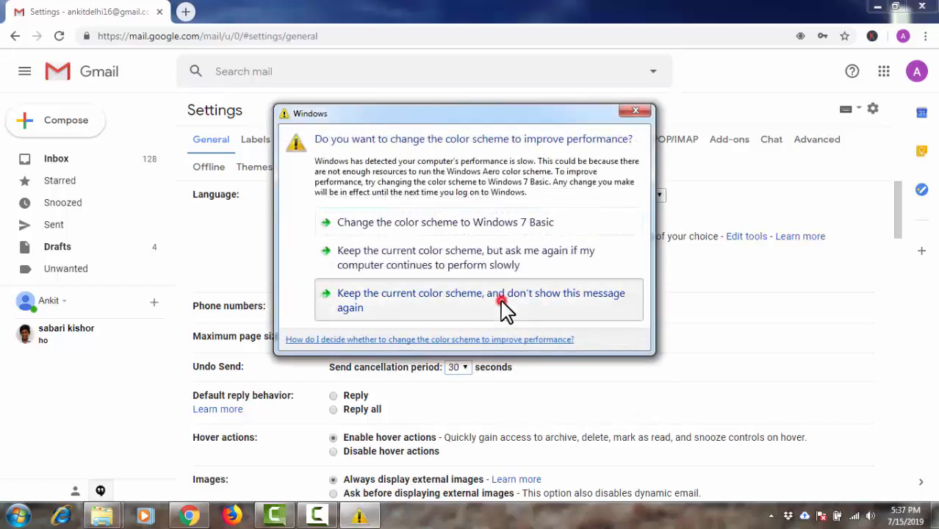
{"action": "left_click", "coordinate": [482, 300]}
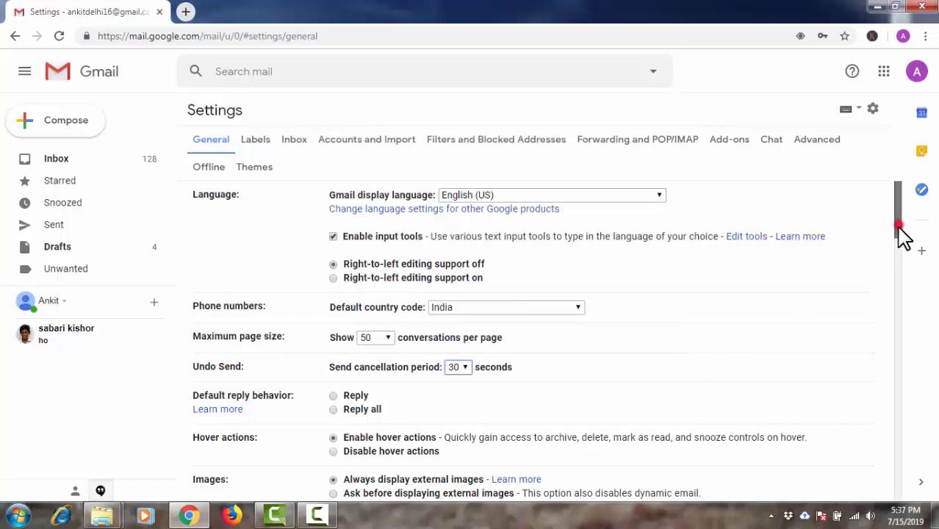
Step: Save the changed General settings at the bottom of the page
{"action": "scroll", "scroll_direction": "down", "scroll_amount": 3}
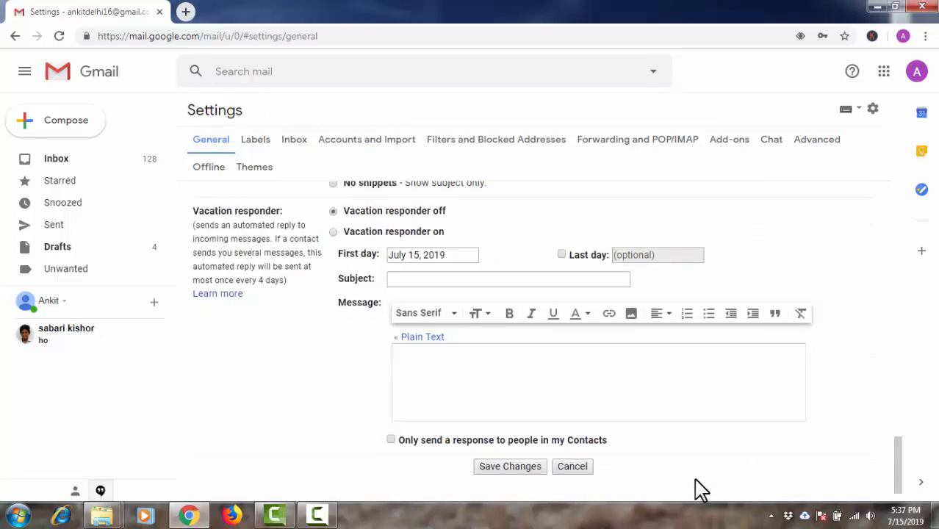
{"action": "left_click", "coordinate": [510, 466]}
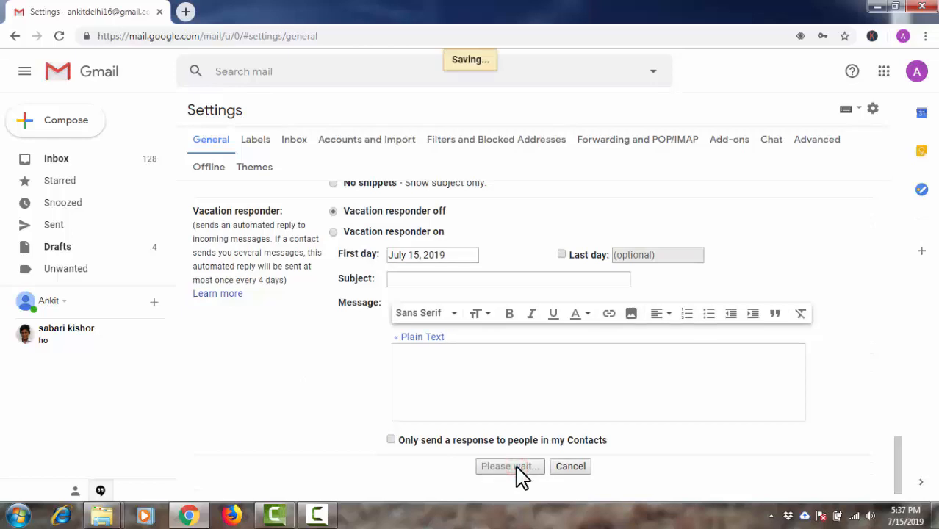
{"action": "left_click", "coordinate": [509, 466]}
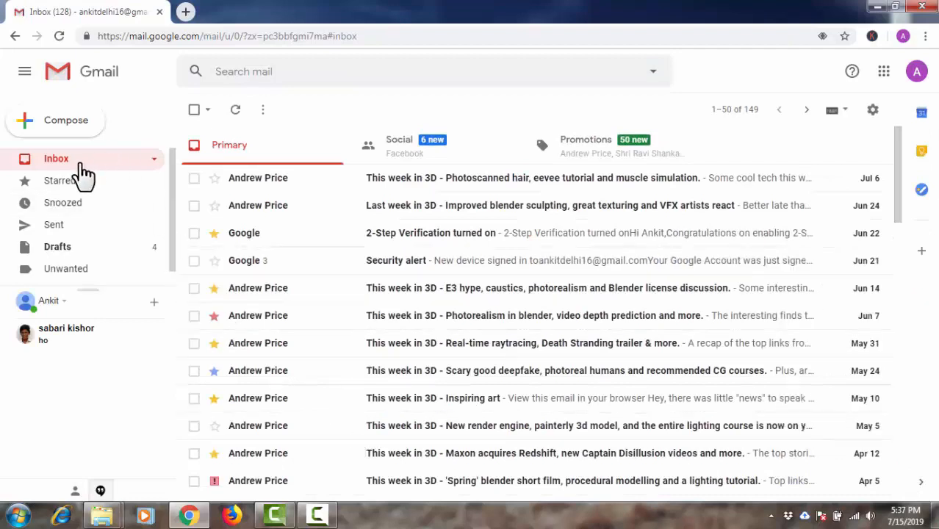
Step: Compose and send an email with subject 'hello' and body 'how are u'
{"action": "left_click", "coordinate": [56, 120]}
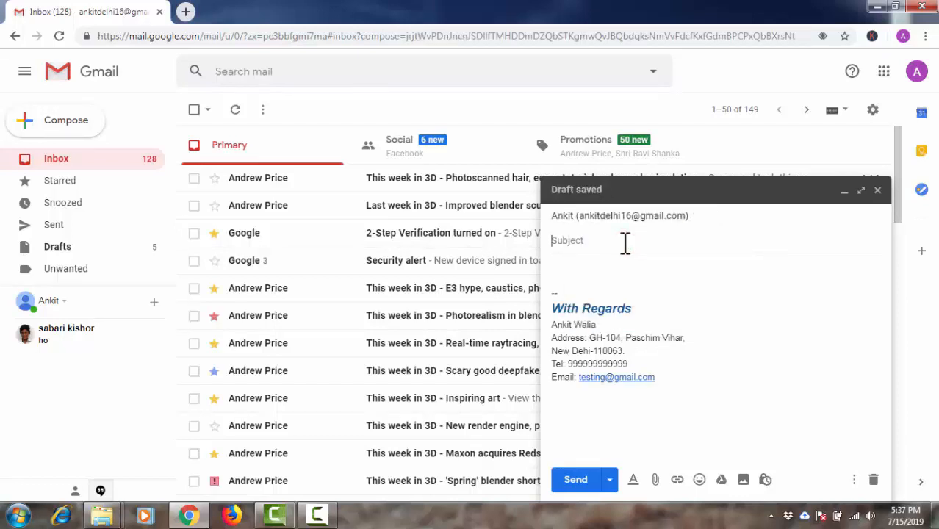
{"action": "type", "text": "hello"}
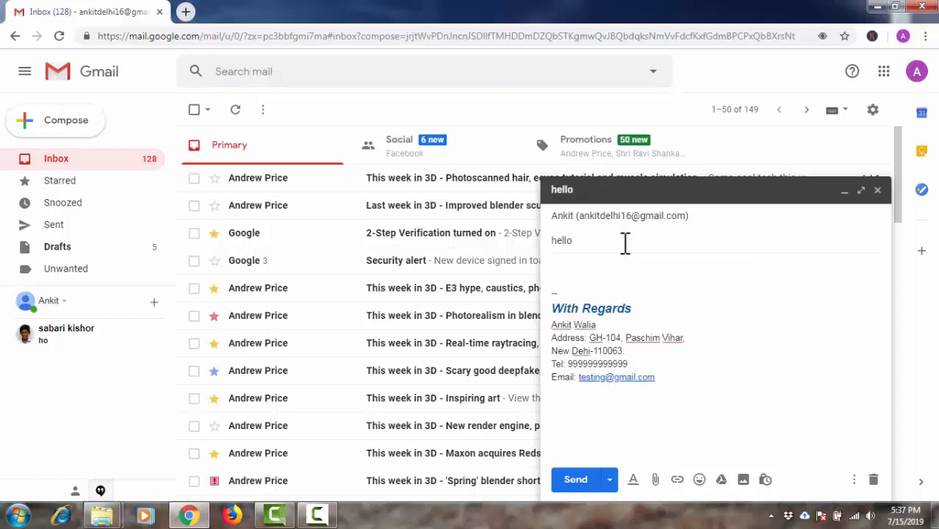
{"action": "type", "text": "how are u"}
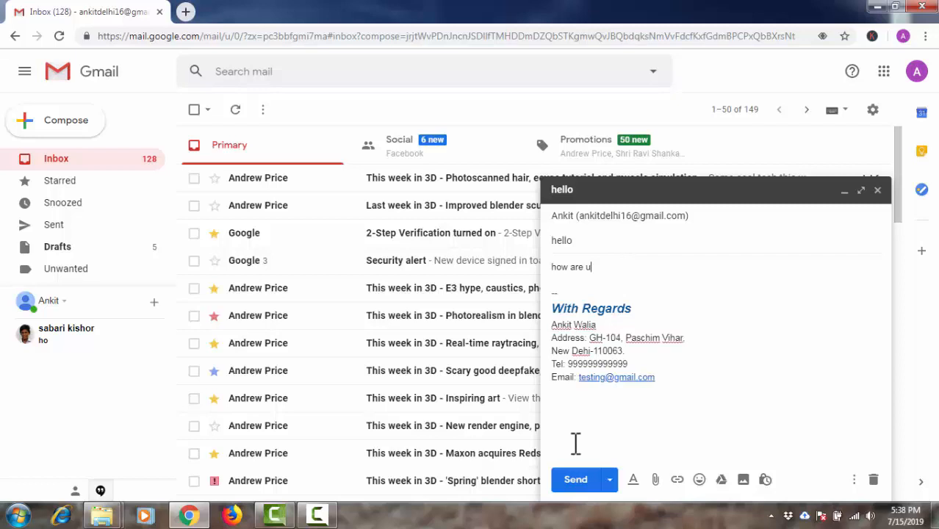
{"action": "left_click", "coordinate": [576, 479]}
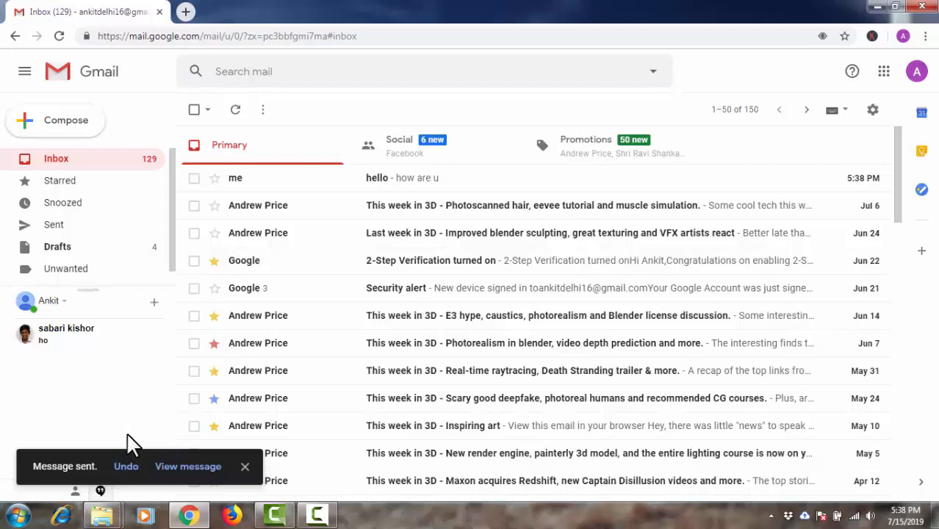
{"action": "mouse_move", "coordinate": [131, 452]}
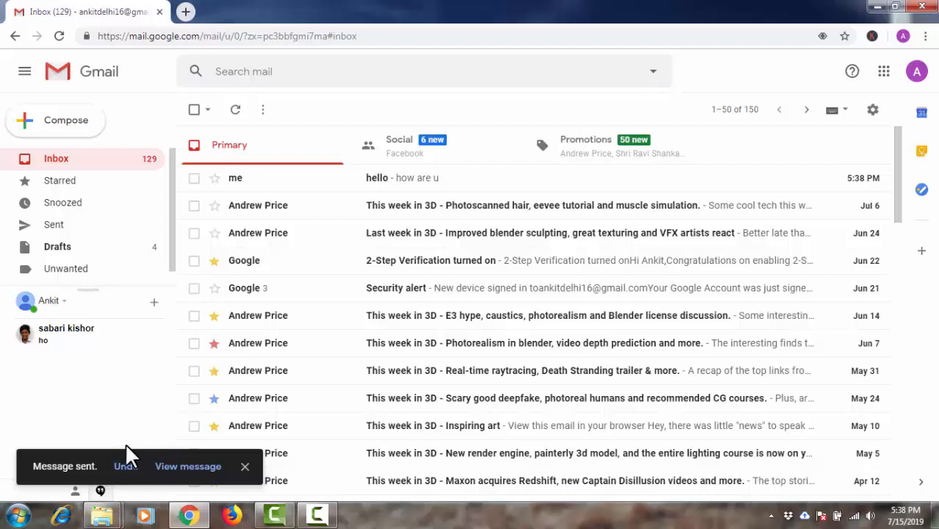
{"action": "mouse_move", "coordinate": [140, 449]}
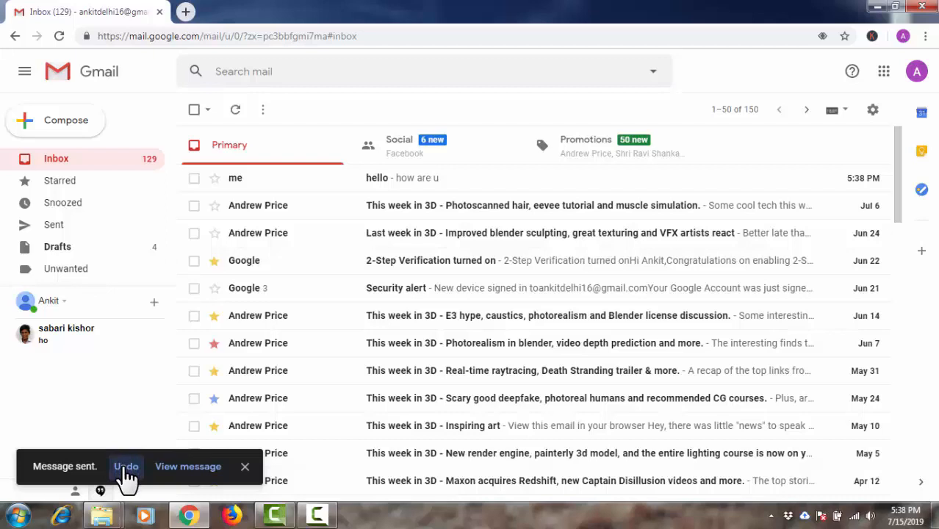
Step: Undo sending the 'hello' email within the 30-second window
{"action": "left_click", "coordinate": [126, 466]}
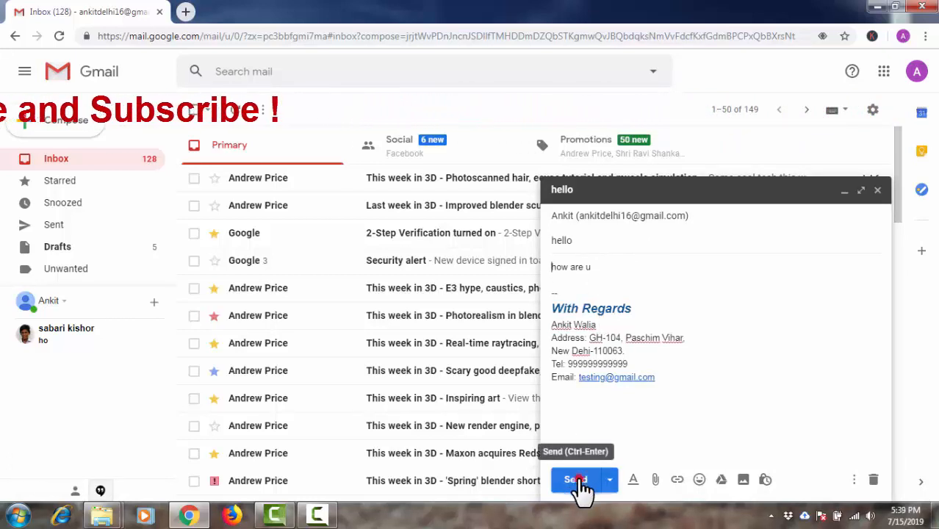
Step: Send the reopened 'hello' draft again
{"action": "left_click", "coordinate": [573, 480]}
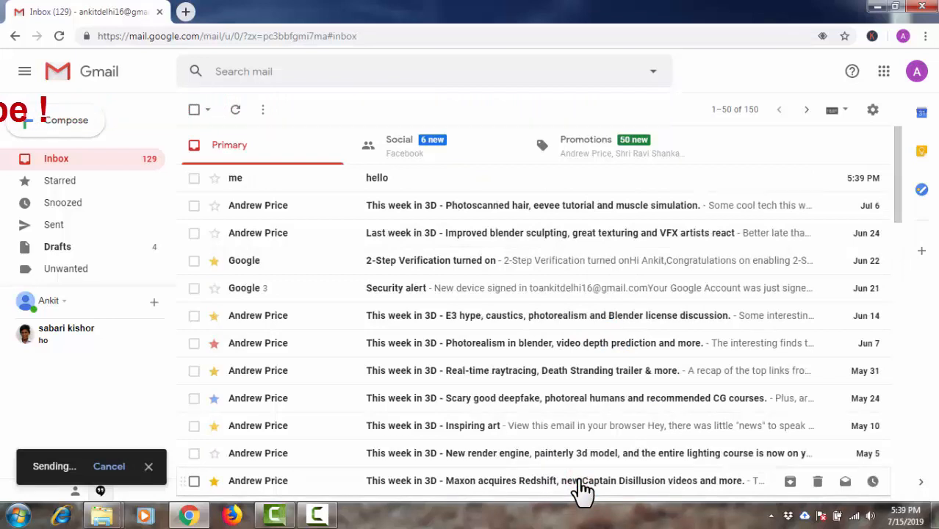